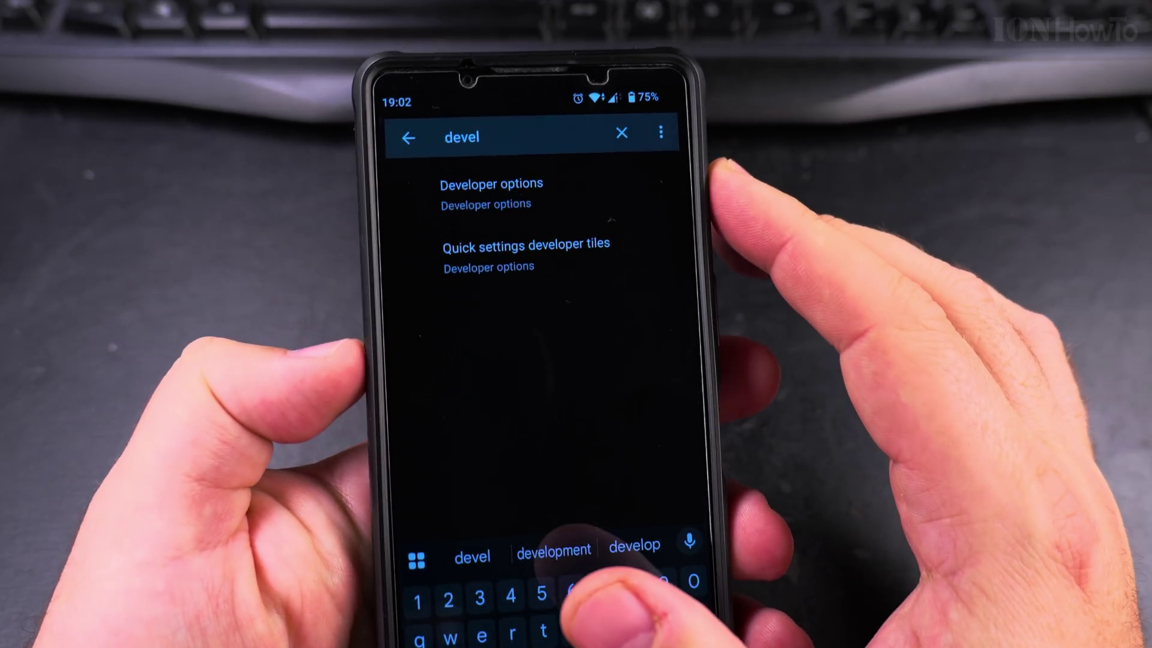
Step: Choose Developer options from the settings search results for 'devel'
{"action": "left_click", "coordinate": [487, 184]}
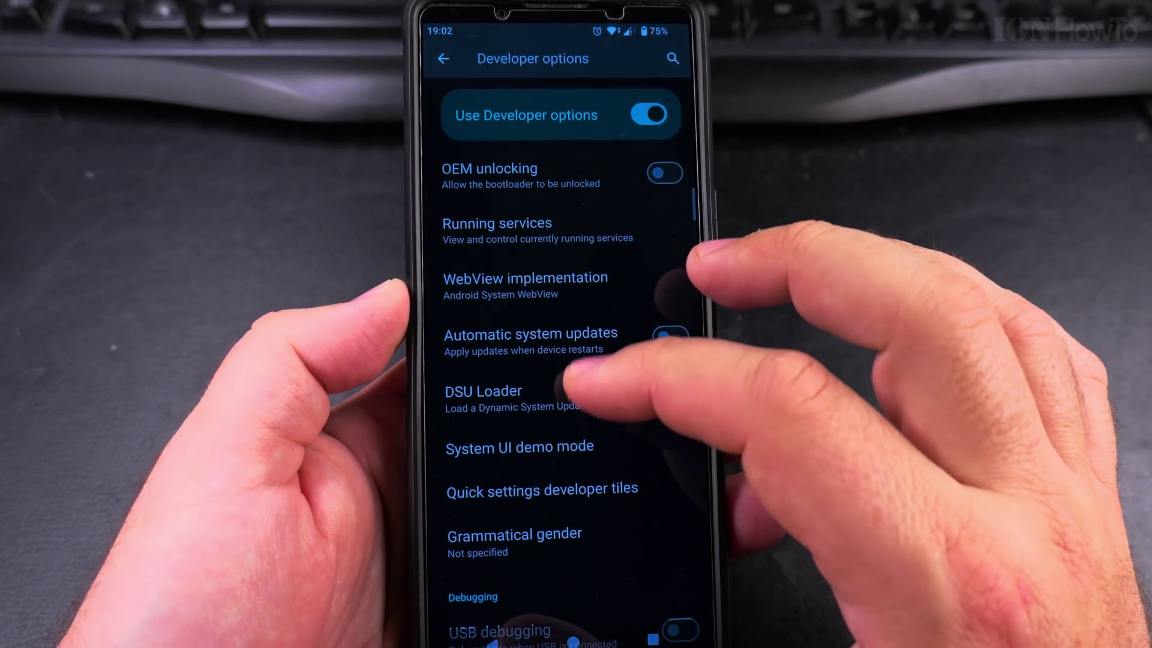
Step: Scroll the Developer options list past Debugging and graphics down to the Networking section
{"action": "scroll", "scroll_direction": "down", "scroll_amount": 3}
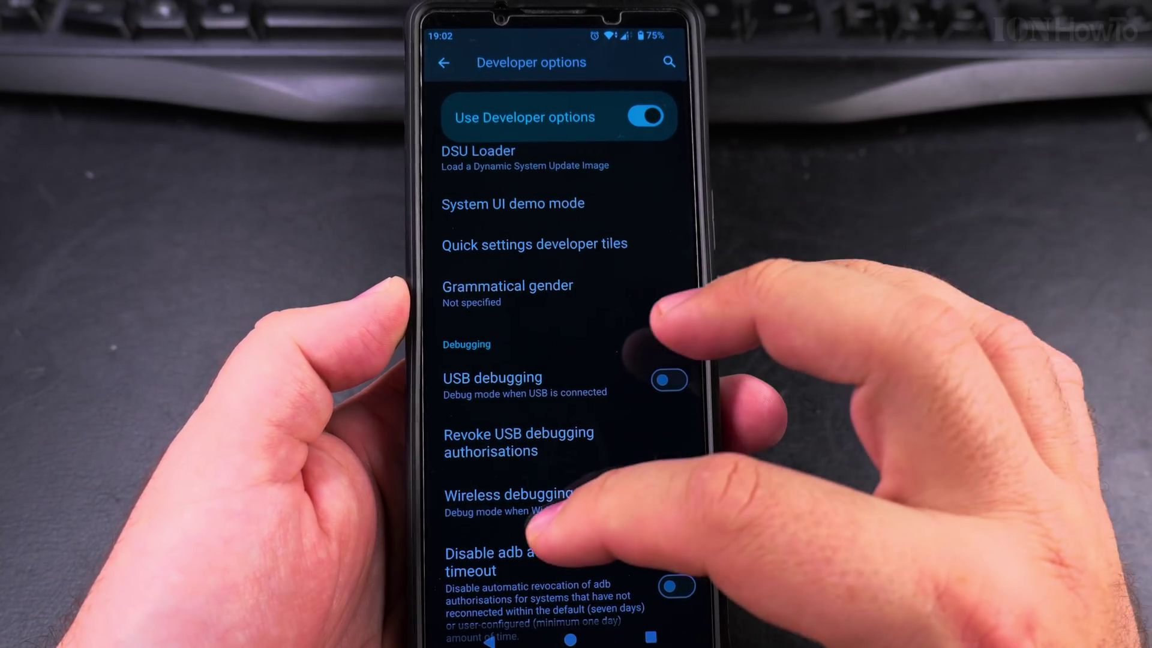
{"action": "scroll", "scroll_direction": "down", "scroll_amount": 3}
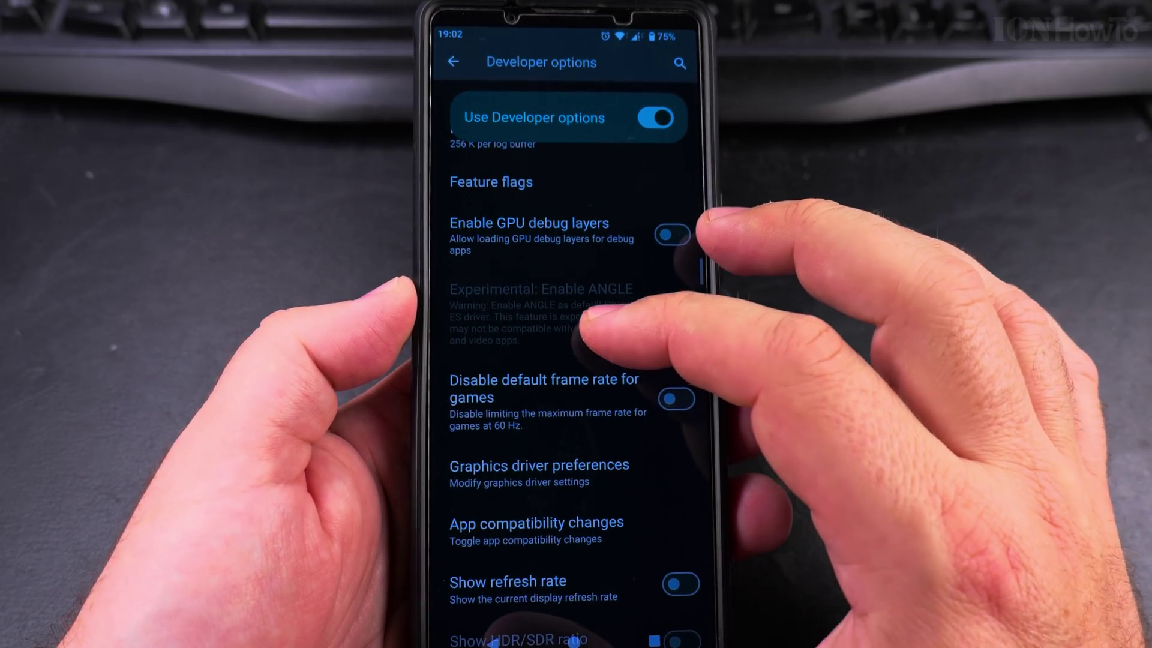
{"action": "scroll", "scroll_direction": "down", "scroll_amount": 3}
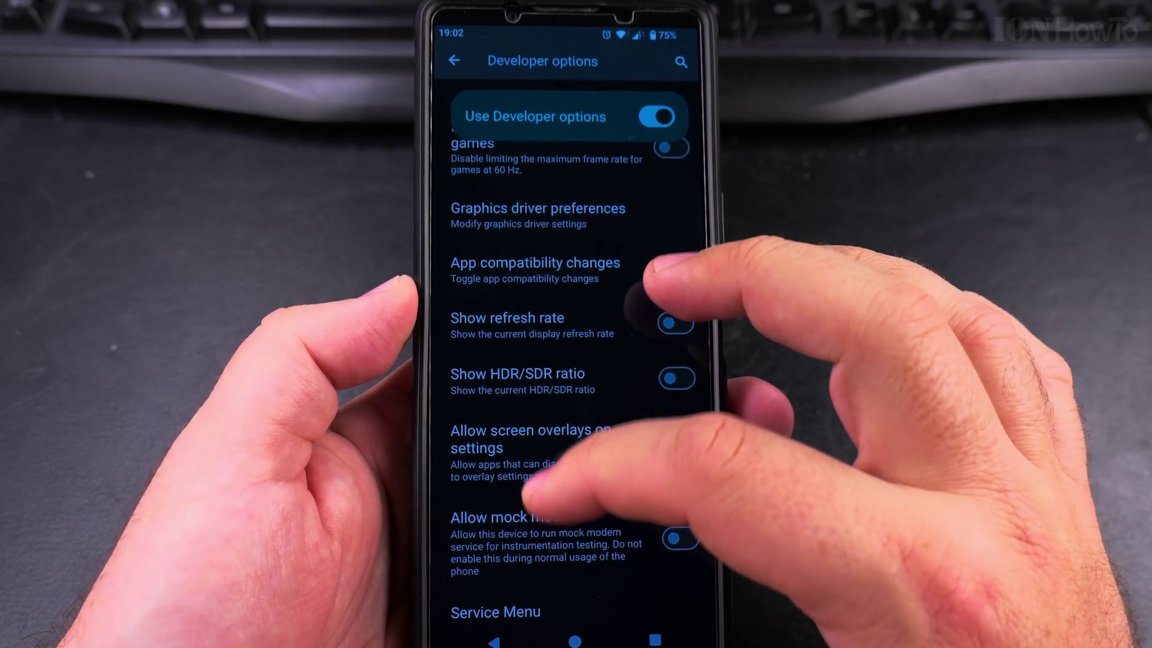
{"action": "scroll", "scroll_direction": "down", "scroll_amount": 3}
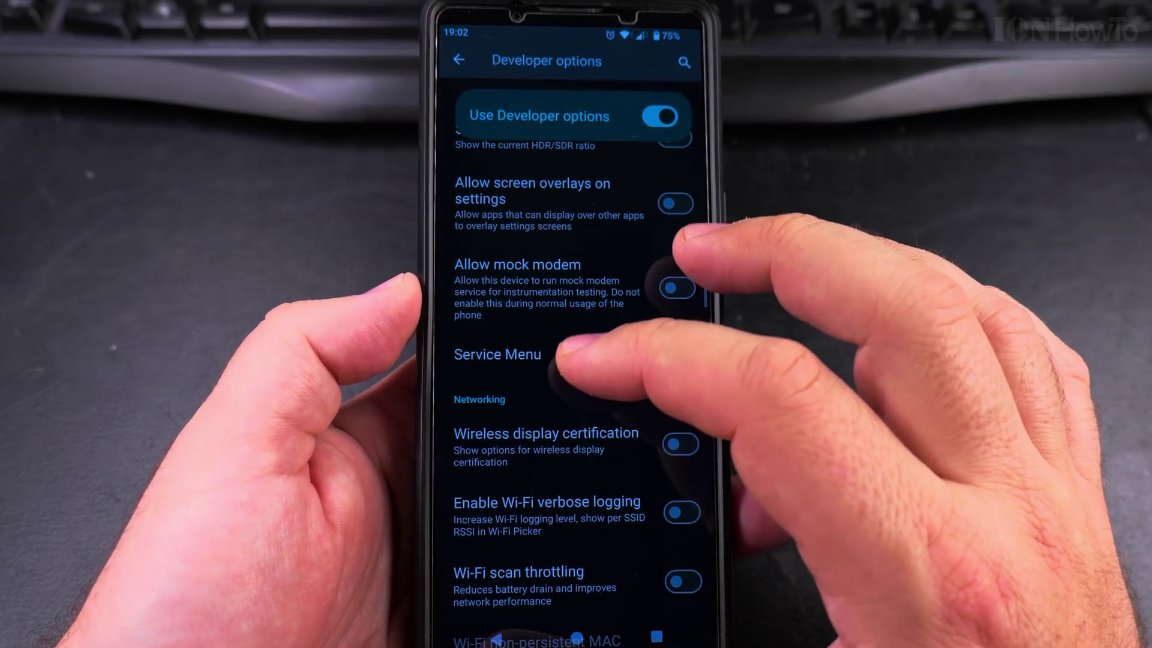